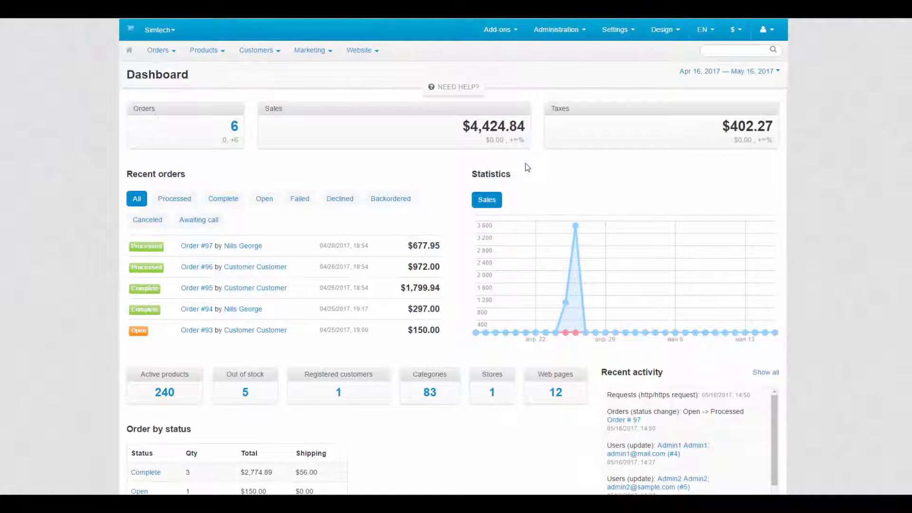
Go to Design > Themes, showing Bright theme as the current theme
left_click(662, 29)
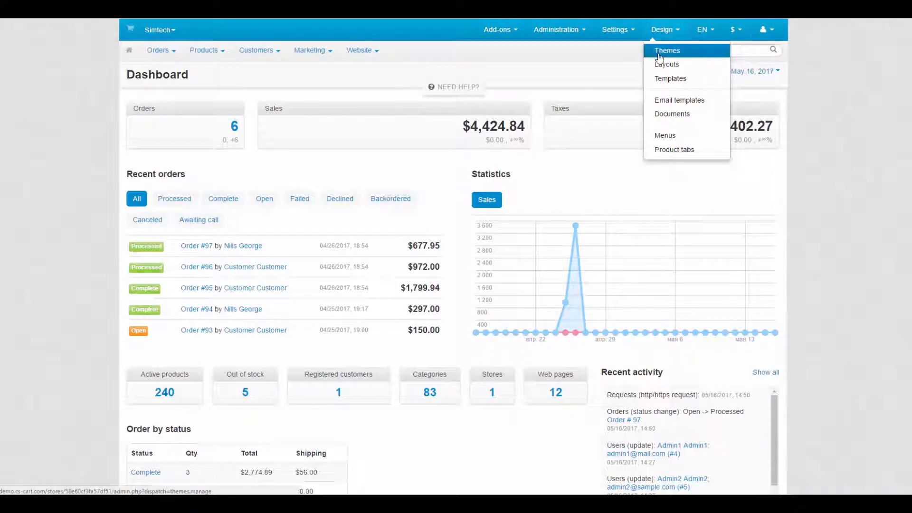
mouse_move(670, 79)
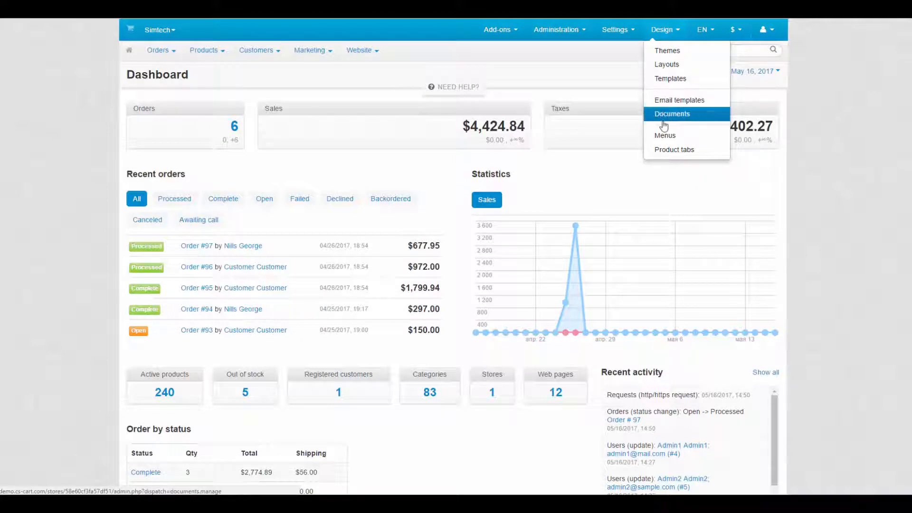
mouse_move(675, 149)
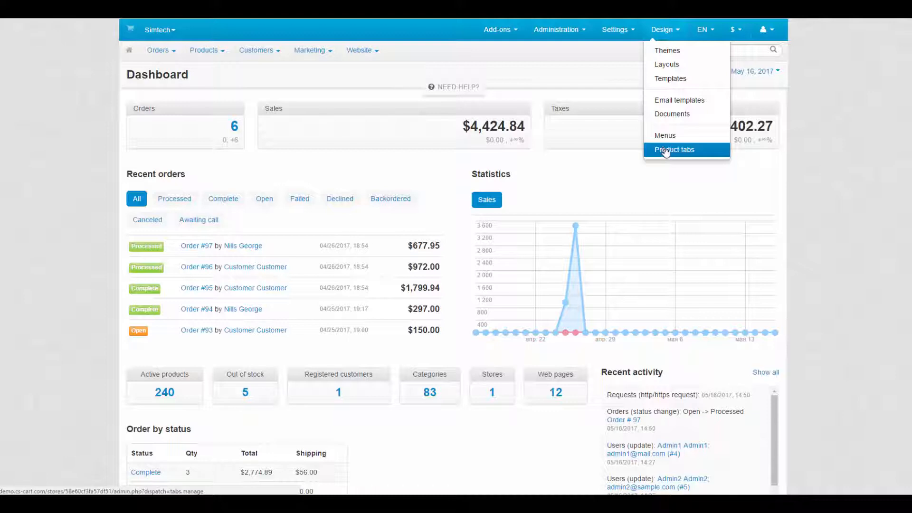
left_click(667, 51)
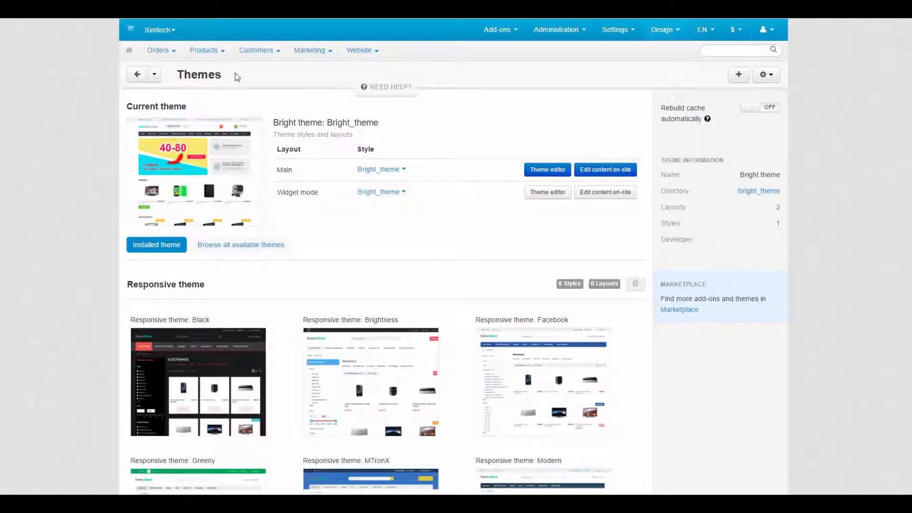
mouse_move(197, 110)
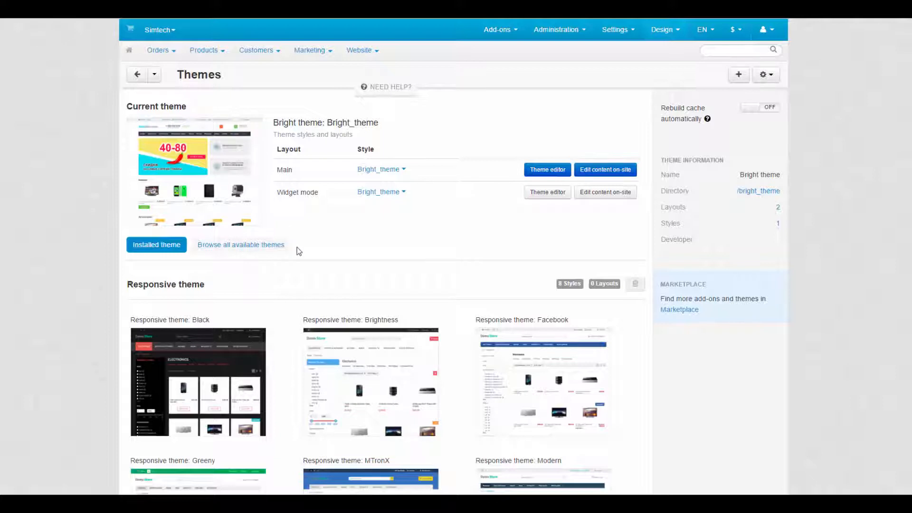
mouse_move(633, 119)
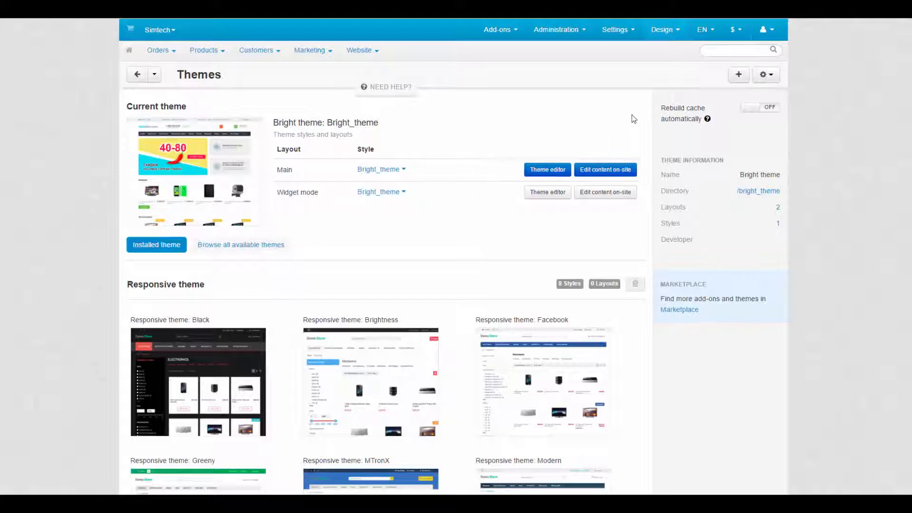
left_click(201, 105)
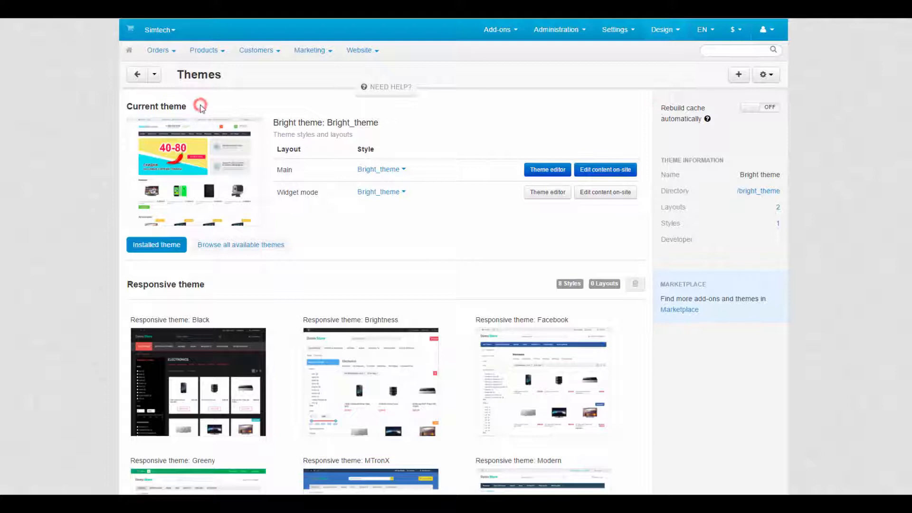
left_click(379, 169)
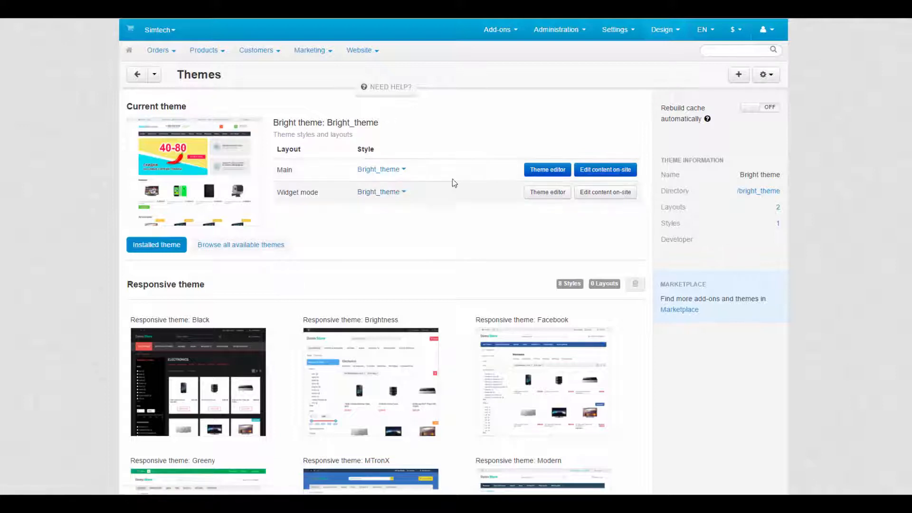
left_click(547, 169)
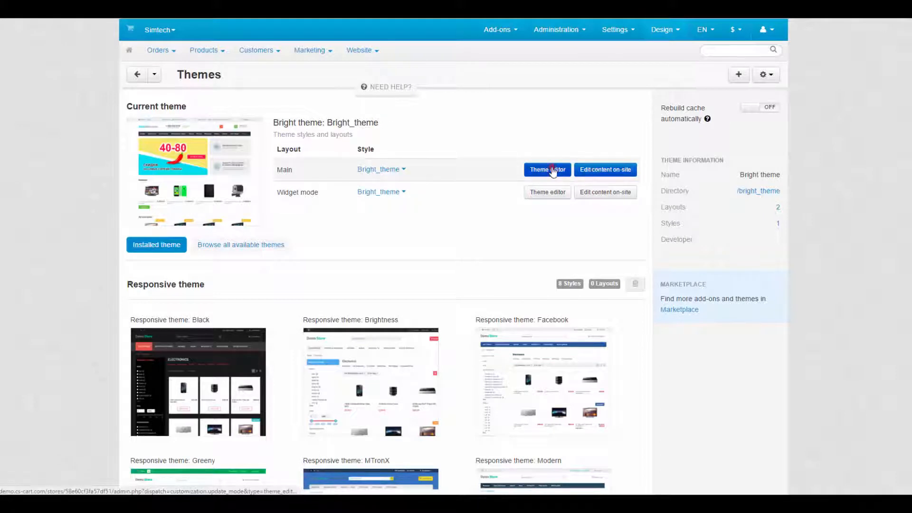
In the Main layout's theme editor, choose Colors and pick a new yellow swatch for the menu
left_click(546, 169)
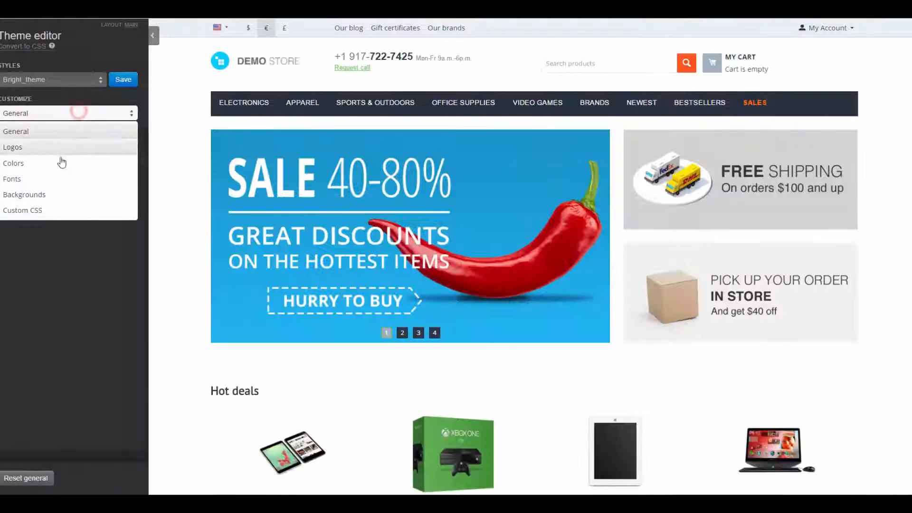
left_click(12, 162)
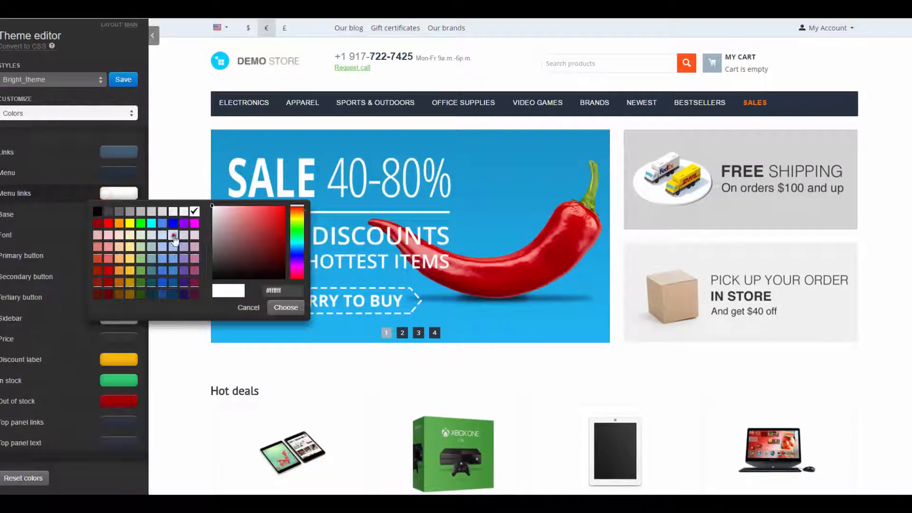
left_click(286, 306)
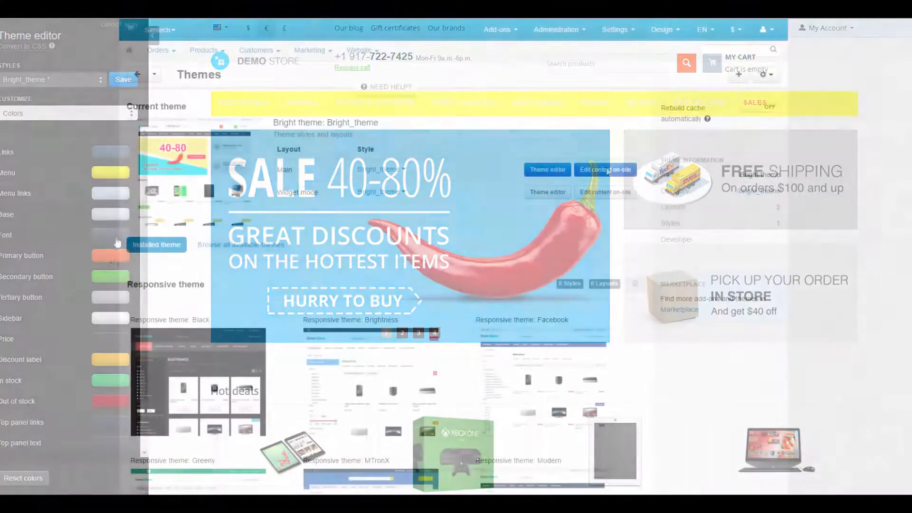
In on-site live editing, rename the homepage Hot deals heading to 'Popular' and confirm
left_click(605, 169)
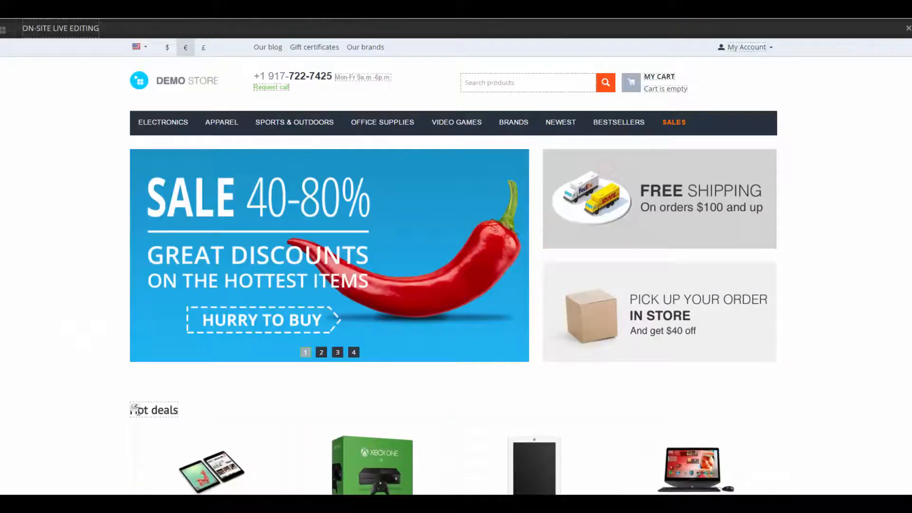
left_click(154, 409)
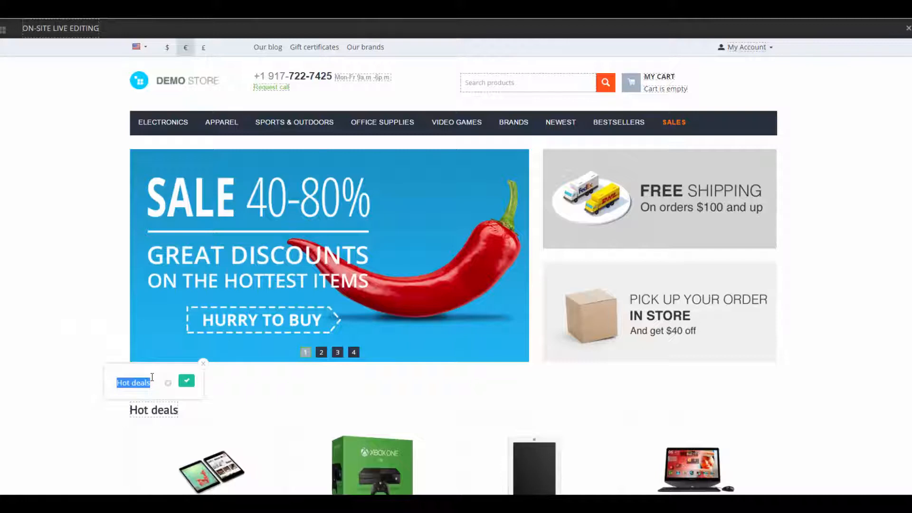
type("Popular")
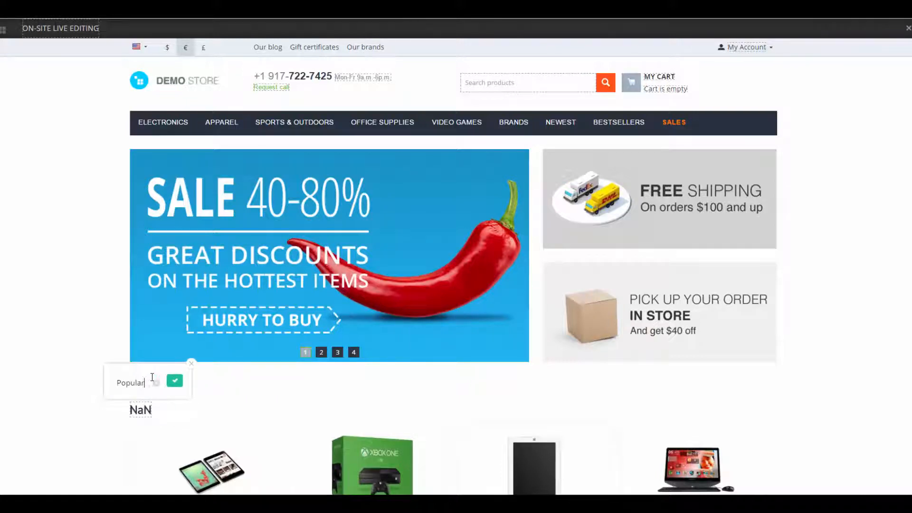
left_click(175, 380)
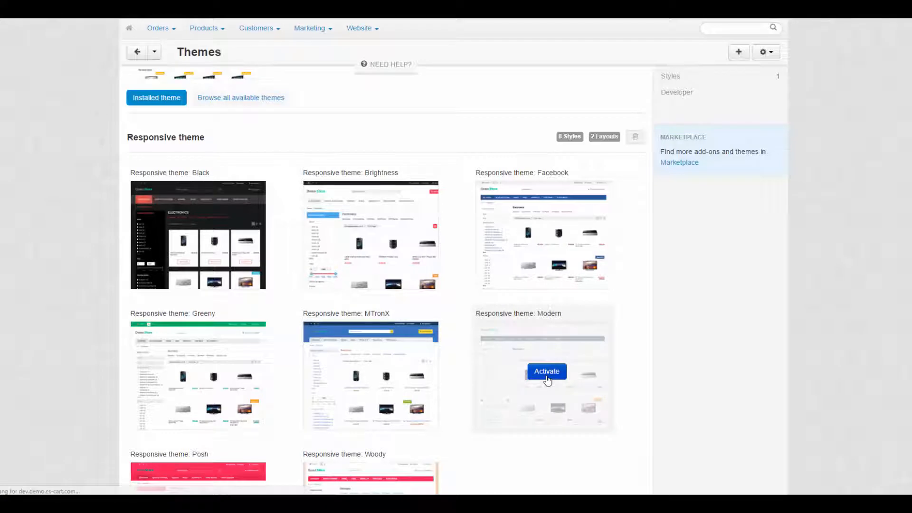
Activate the Responsive theme with the Modern style as the current theme
left_click(545, 372)
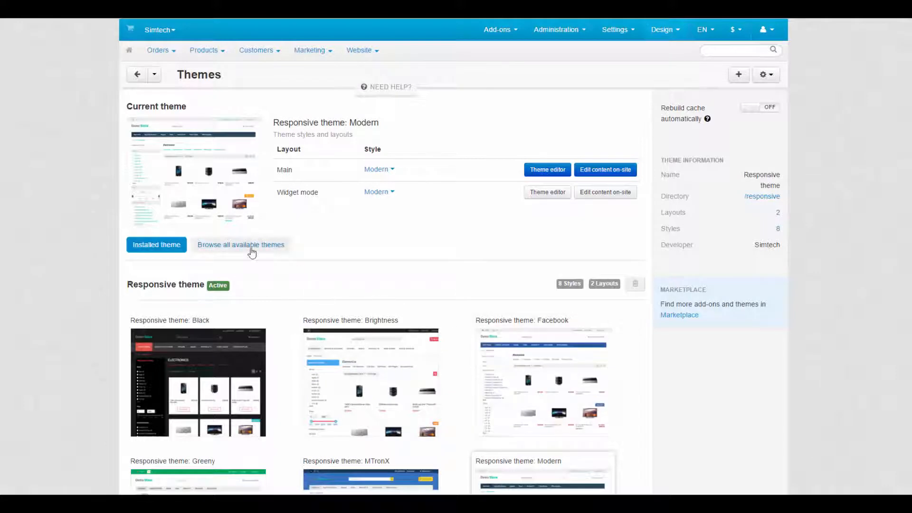
Browse available themes, return to installed themes with Bright current, and go to Design > Layouts
left_click(240, 244)
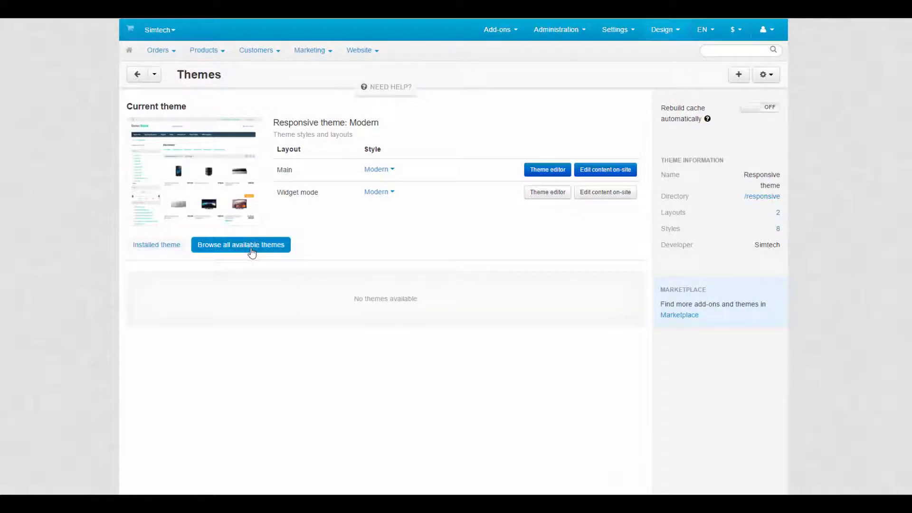
left_click(240, 244)
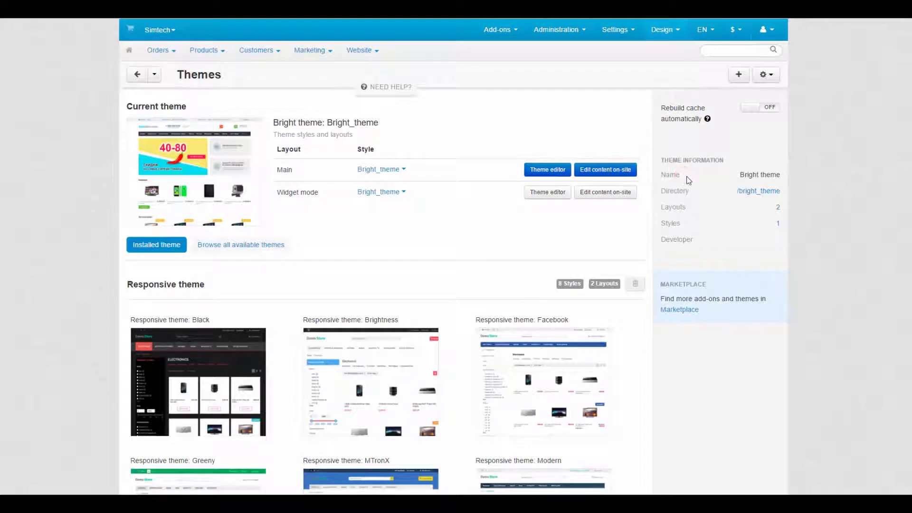
mouse_move(697, 197)
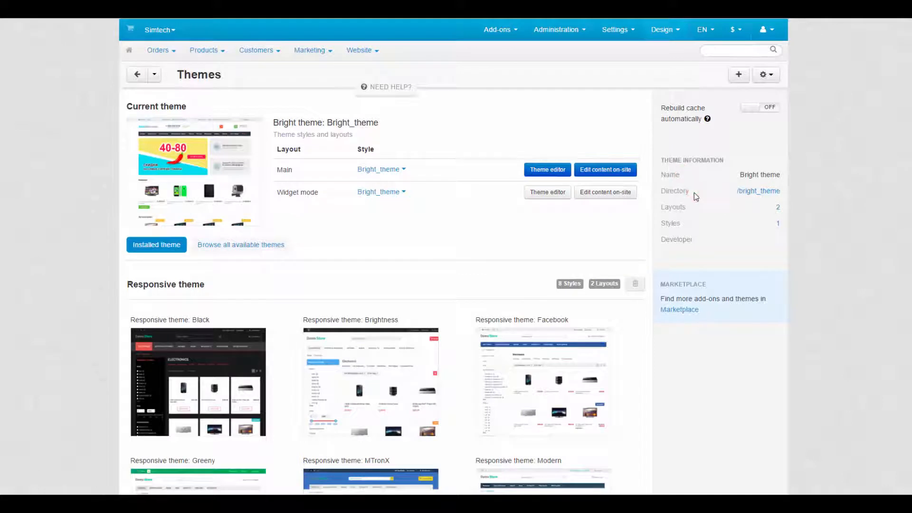
mouse_move(687, 225)
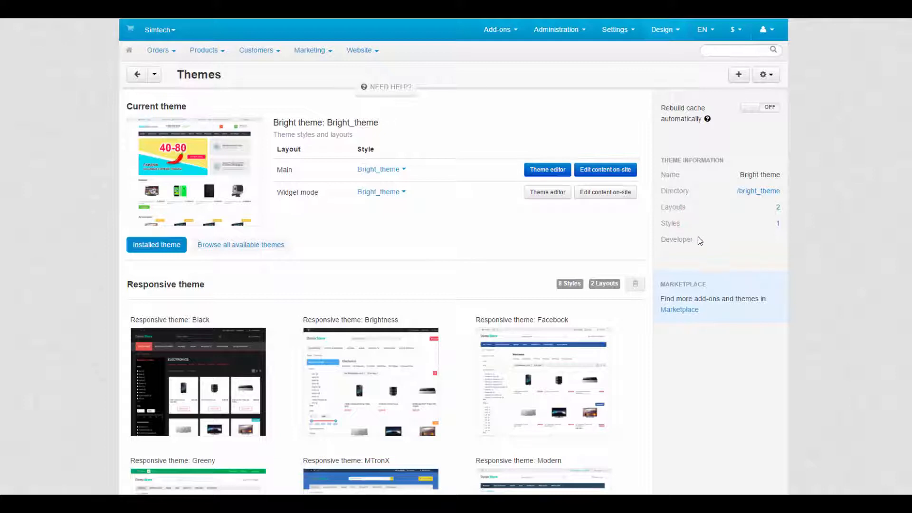
left_click(662, 29)
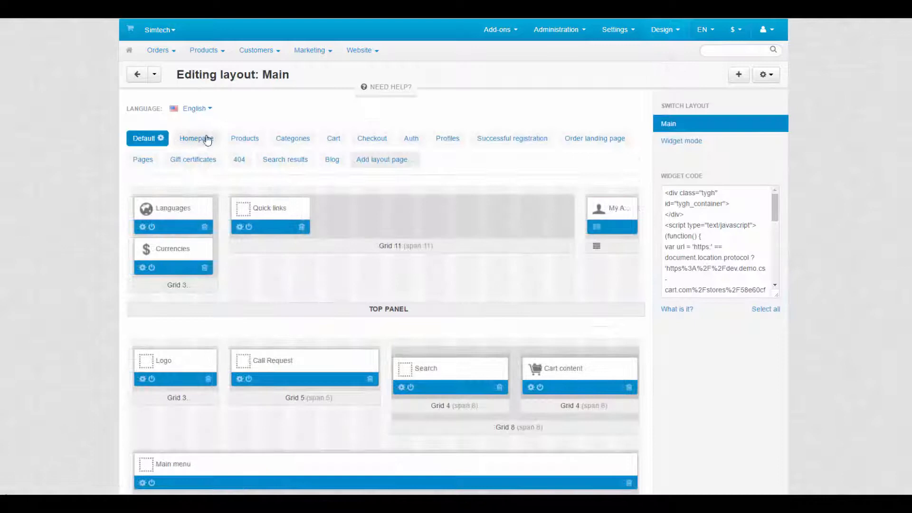
Browse the Main layout's Homepage, Products and Categories pages and start adding a block to Main Content
left_click(193, 138)
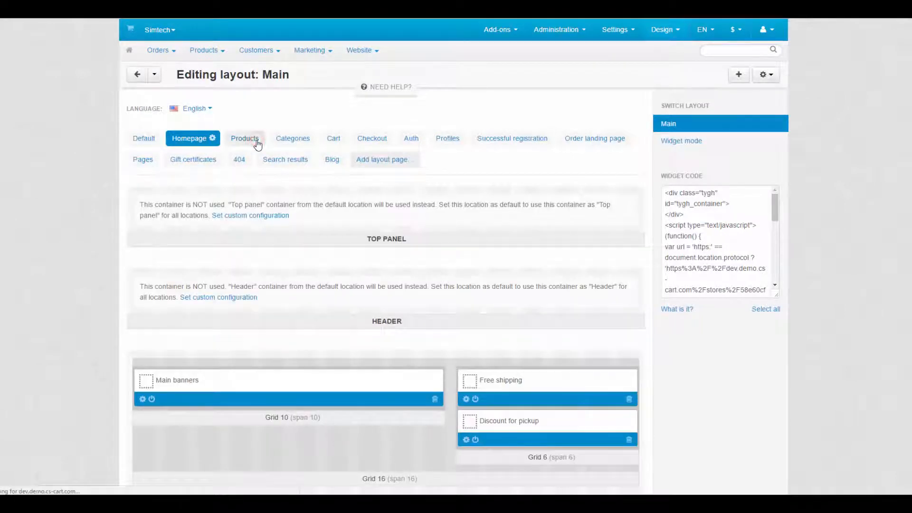
left_click(240, 138)
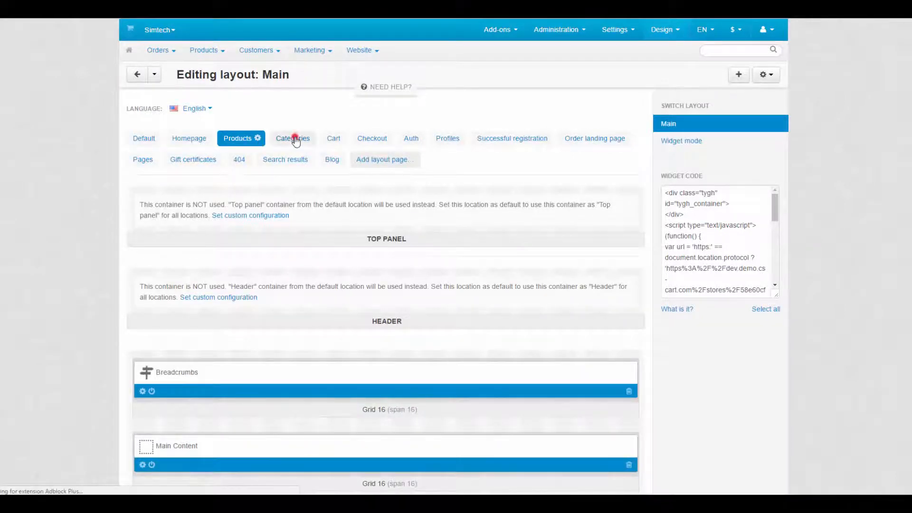
left_click(288, 138)
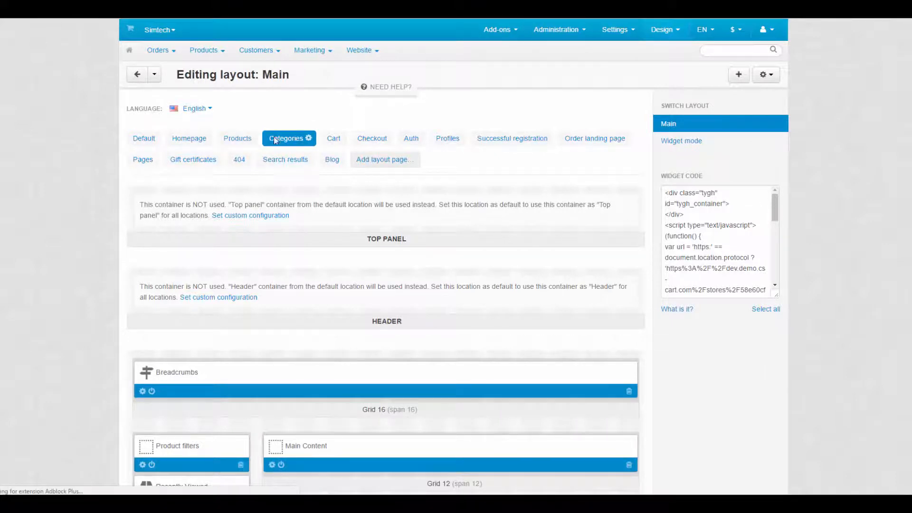
scroll("down", 3)
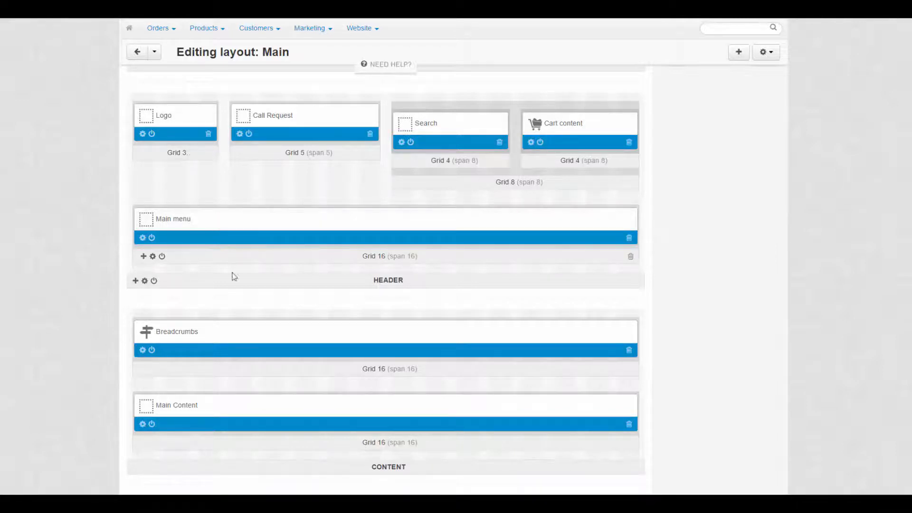
left_click(136, 443)
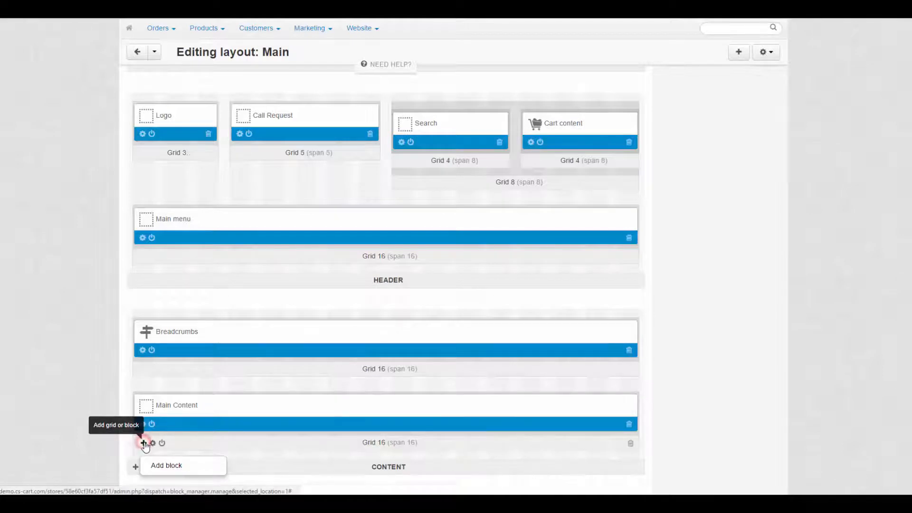
View the Main Content block's settings and close them without changes
left_click(142, 424)
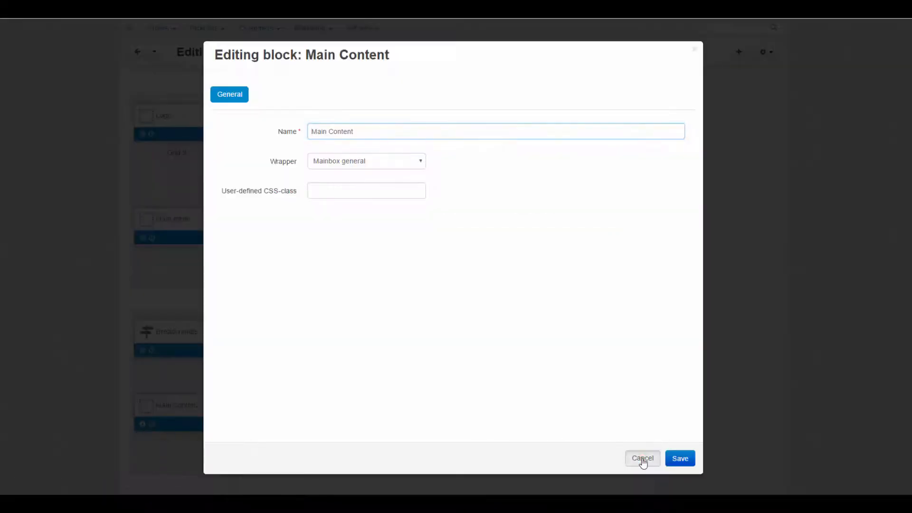
left_click(643, 458)
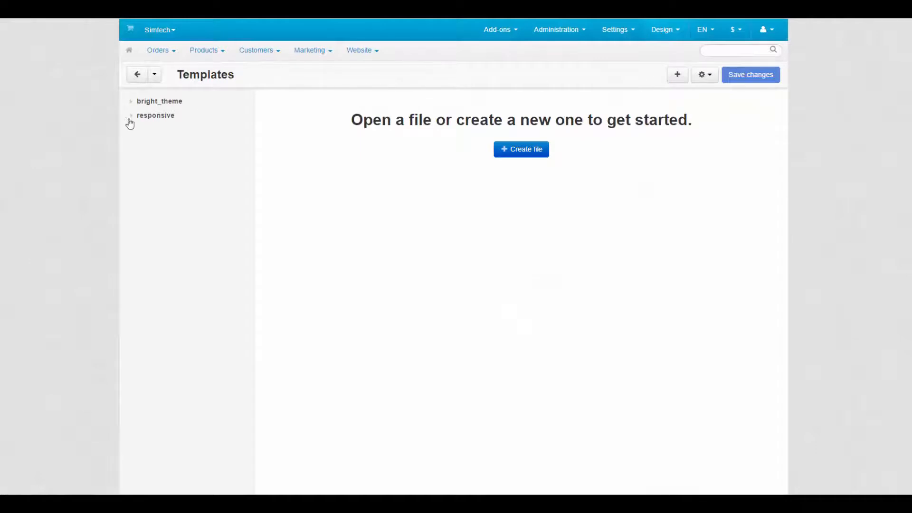
View responsive/templates/index.tpl in the template editor and scroll through its code
left_click(155, 115)
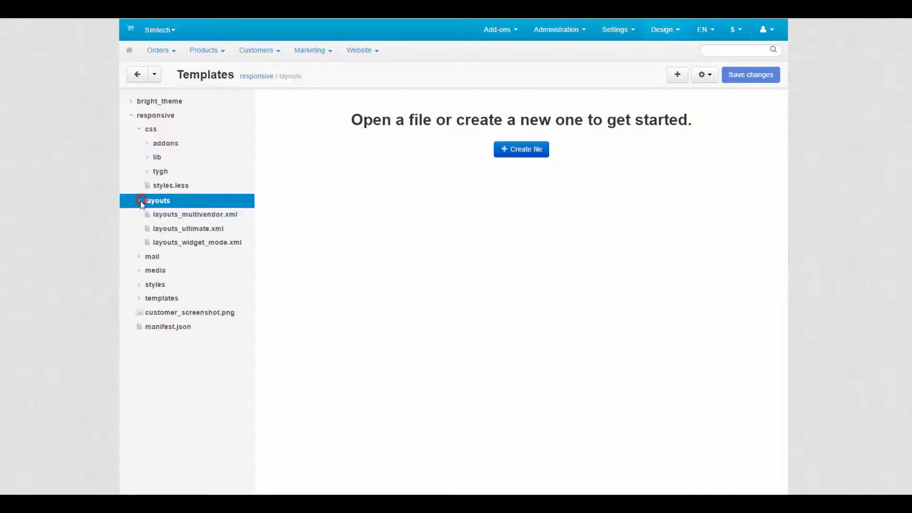
left_click(162, 298)
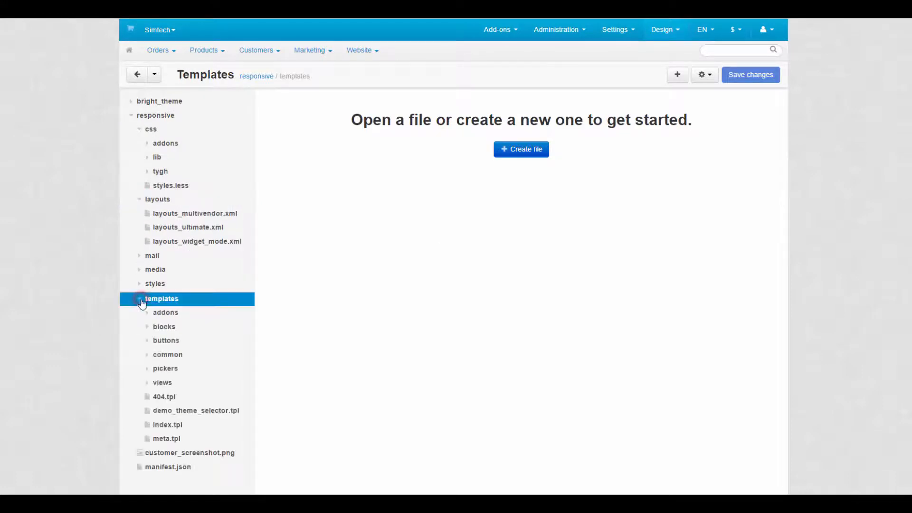
left_click(168, 425)
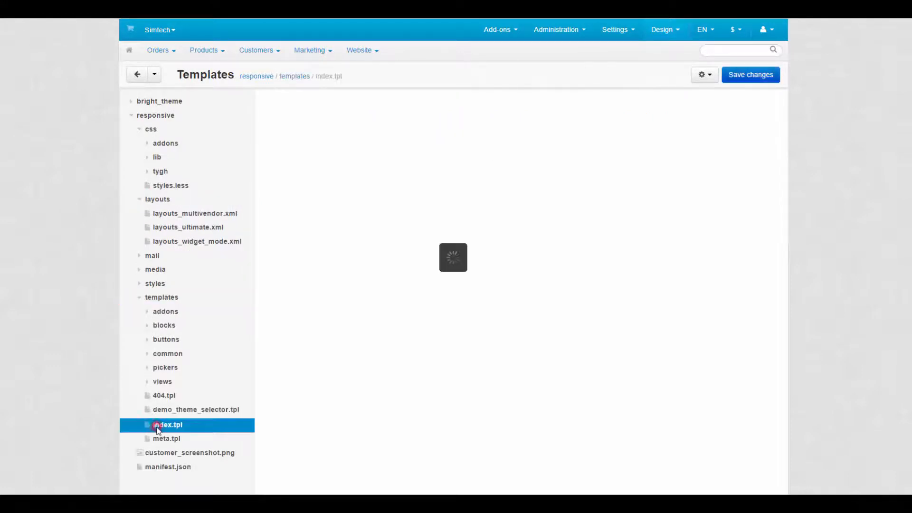
left_click(167, 425)
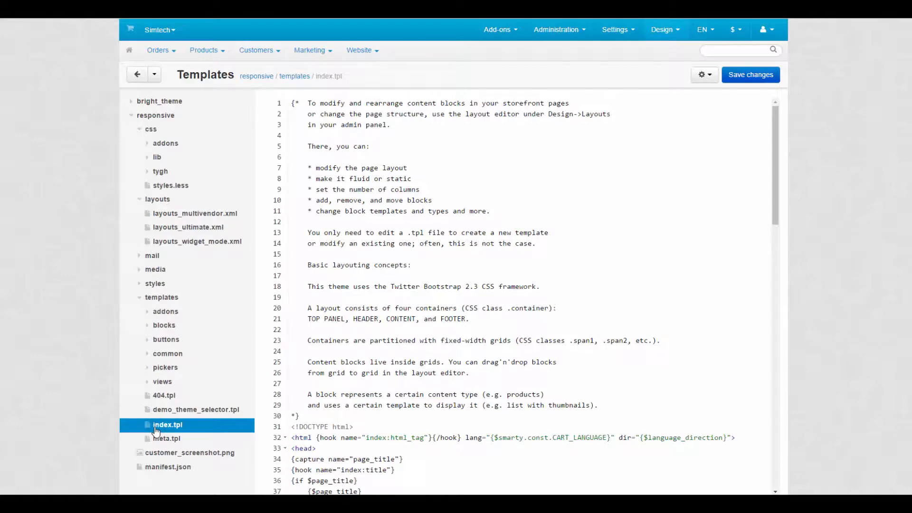
scroll("down", 3)
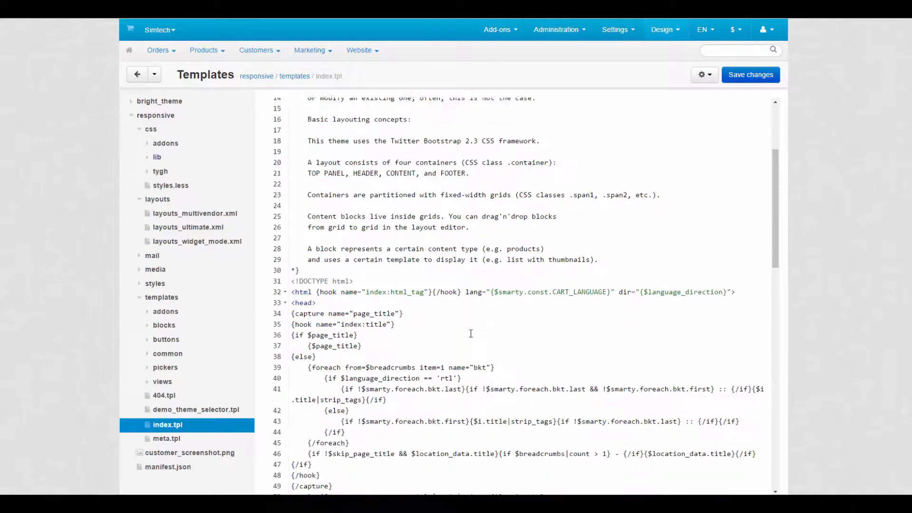
scroll("down", 3)
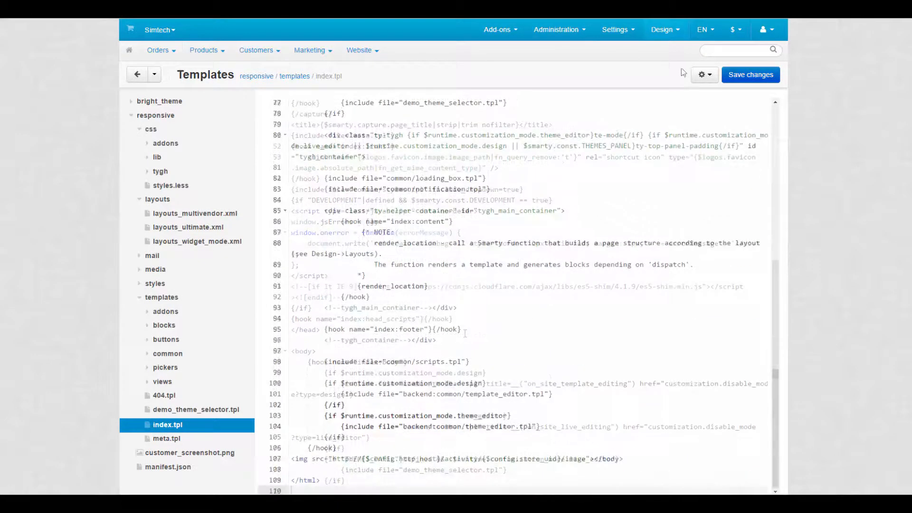
left_click(662, 30)
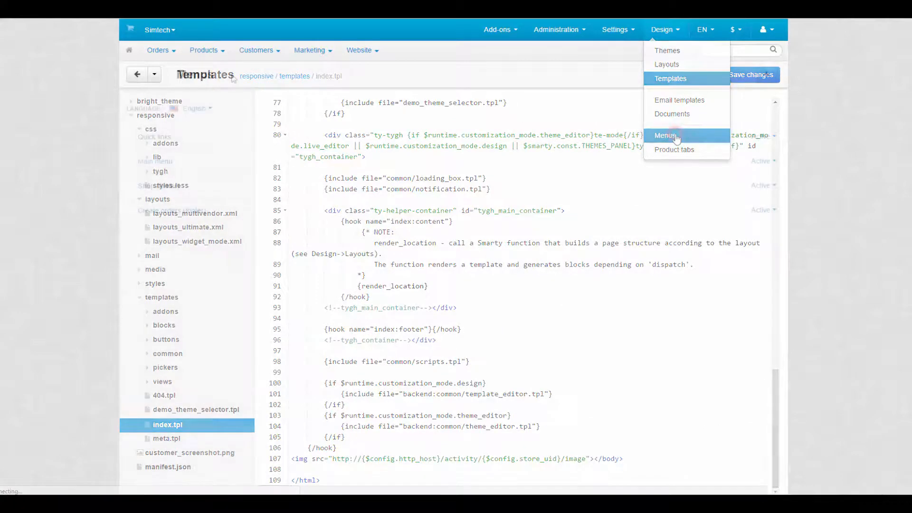
In Design > Menus, review the Quick links items and view Our blog's settings without saving
left_click(666, 136)
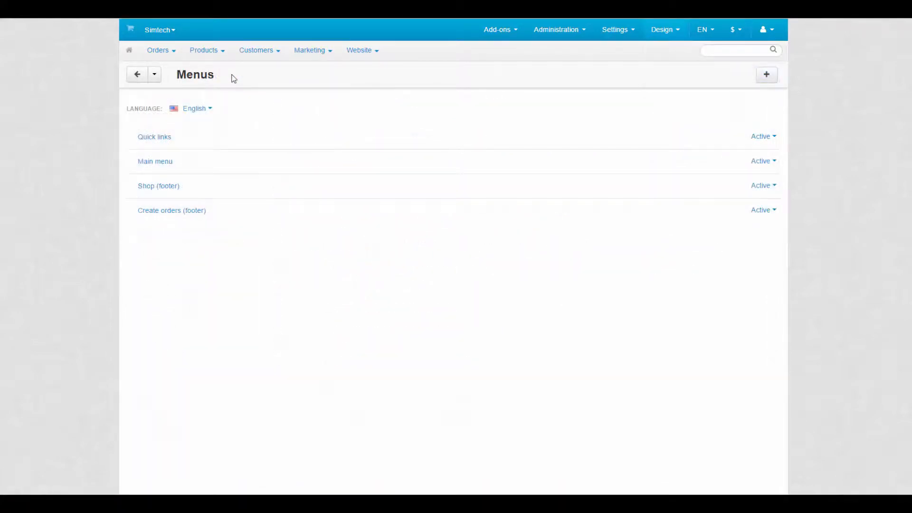
left_click(154, 136)
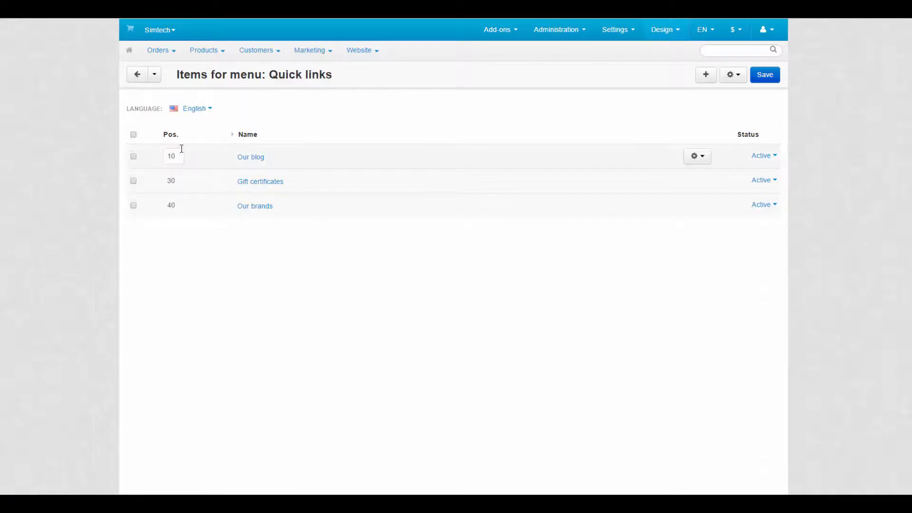
left_click(250, 157)
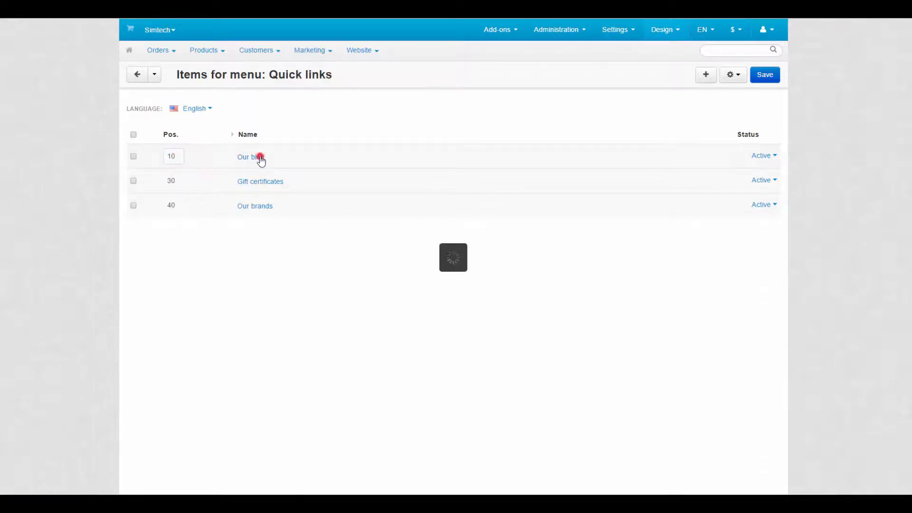
left_click(248, 157)
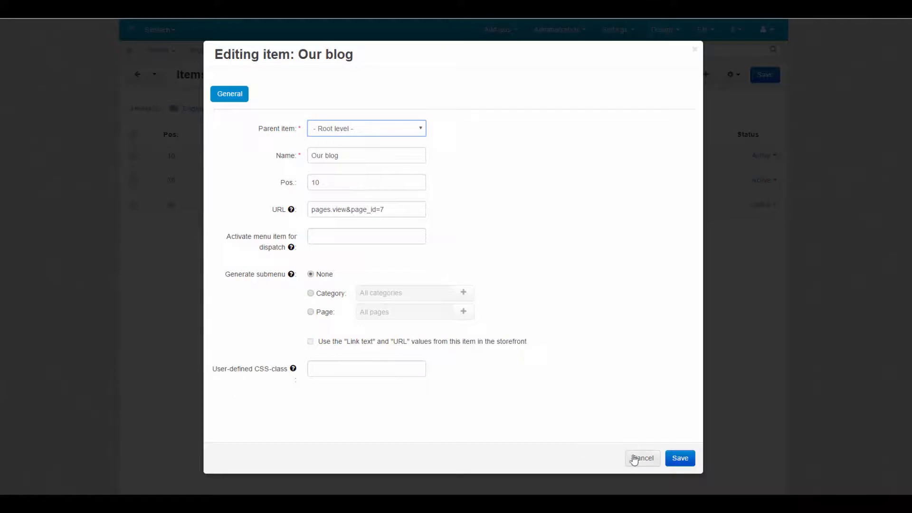
Check the Our blog quick link among the storefront's top links
left_click(642, 458)
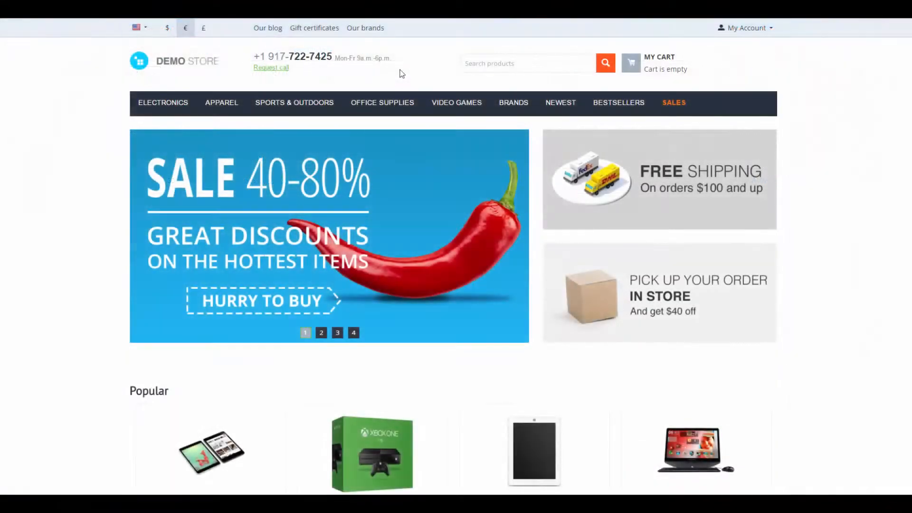
left_click(267, 28)
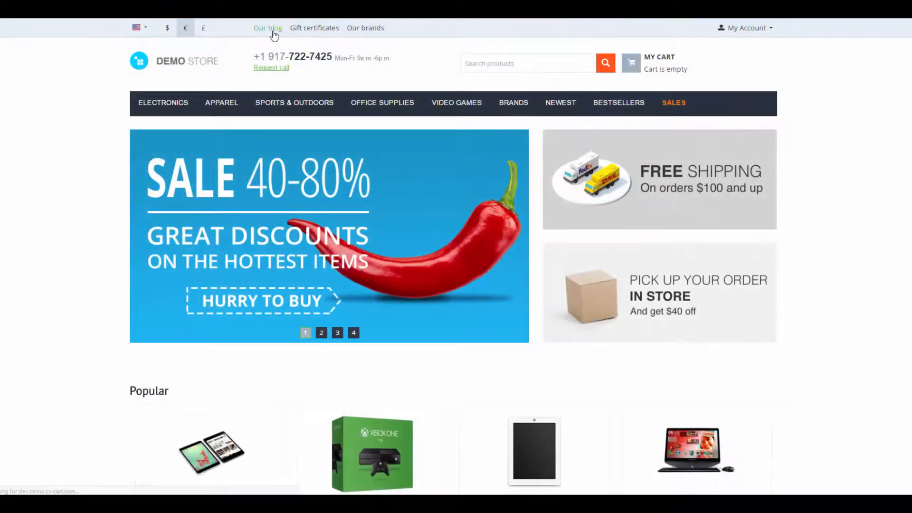
left_click(268, 27)
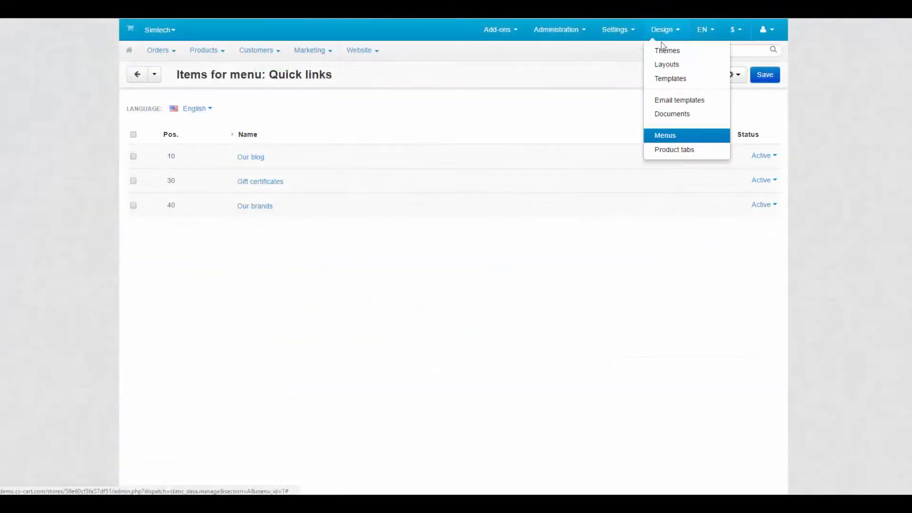
In Design > Product tabs, view the Description tab's settings and its Status
left_click(675, 150)
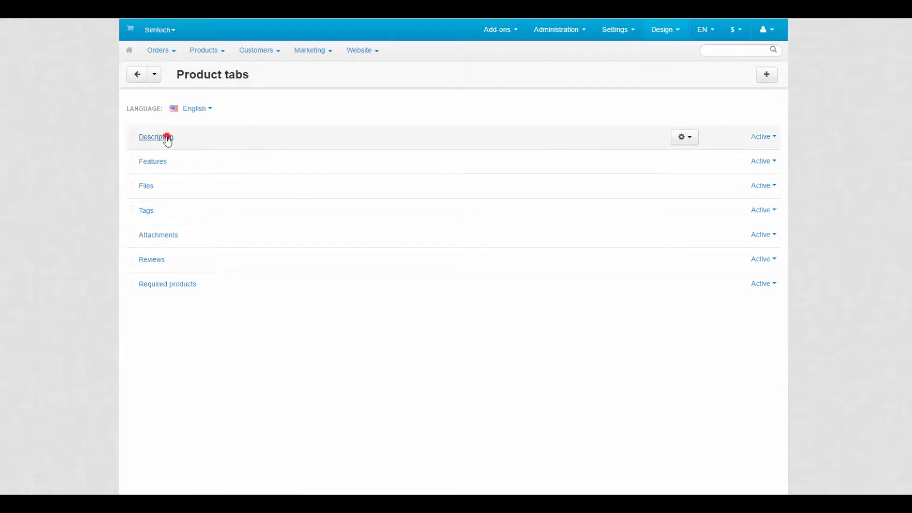
left_click(154, 137)
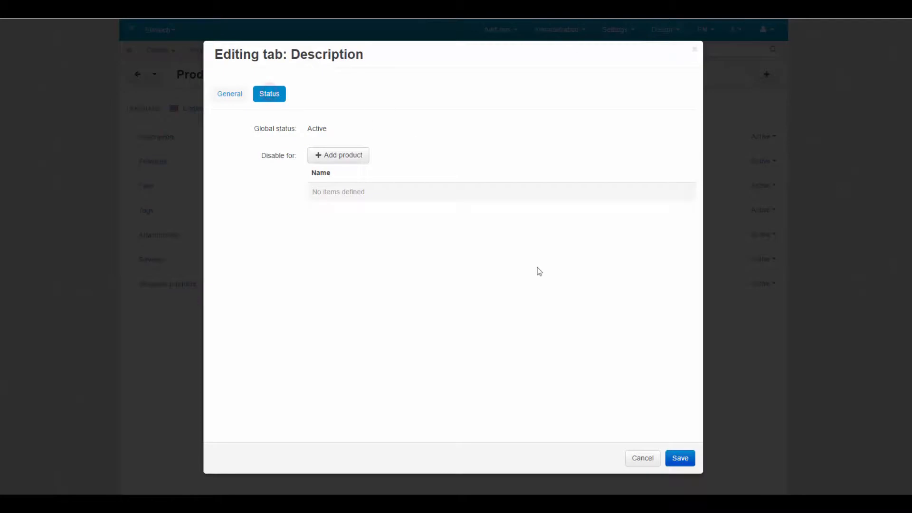
left_click(642, 458)
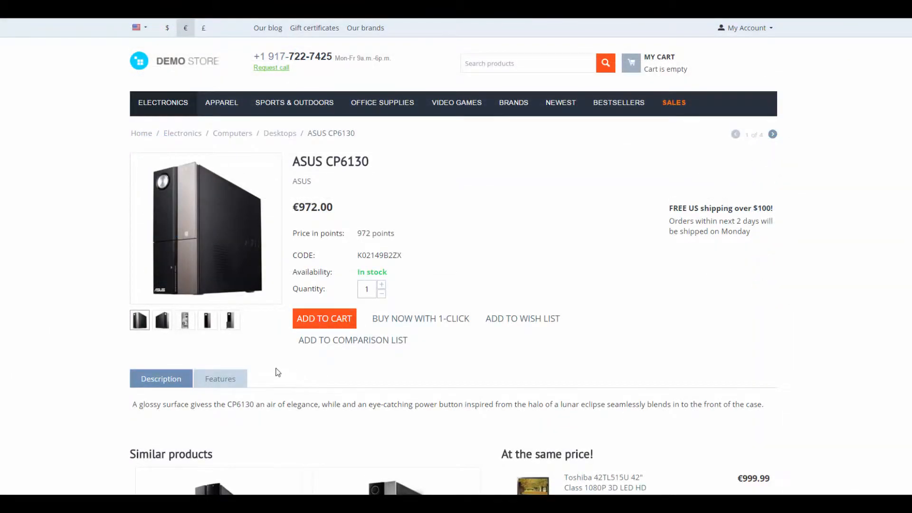
View the ASUS CP6130 Description, then its Features listing operating system and storage capacity
left_click(162, 379)
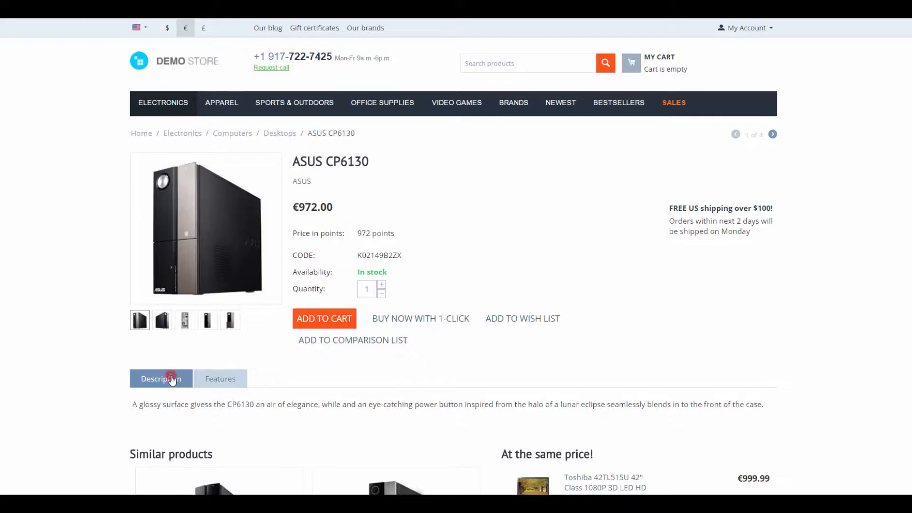
left_click(220, 379)
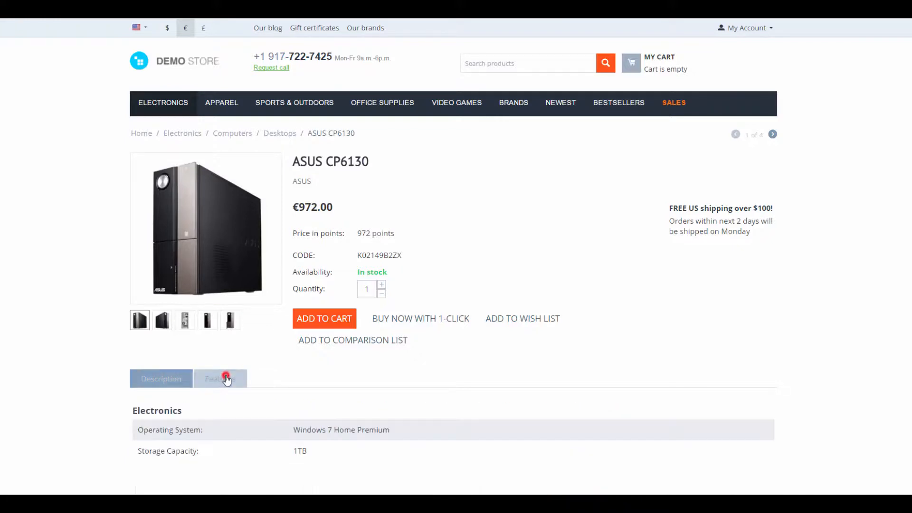